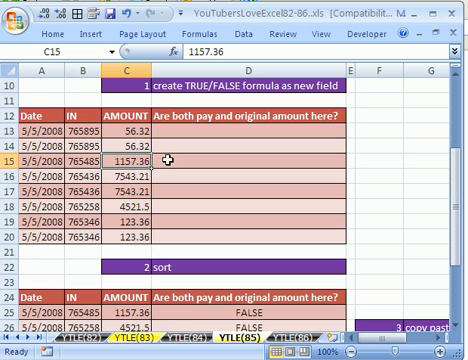
mouse_move(227, 140)
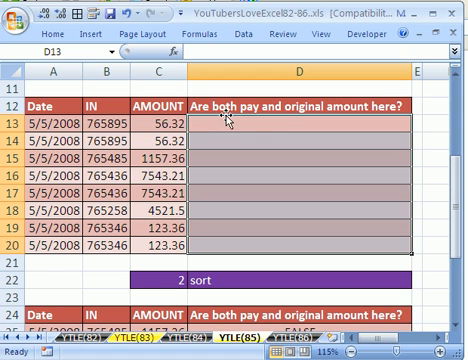
mouse_move(345, 121)
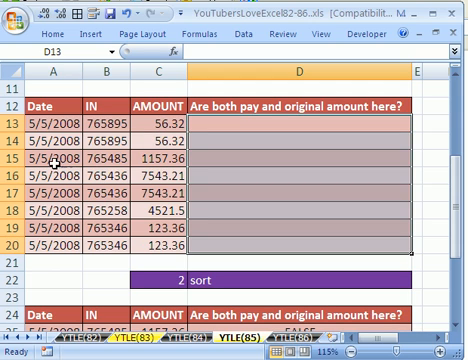
mouse_move(148, 175)
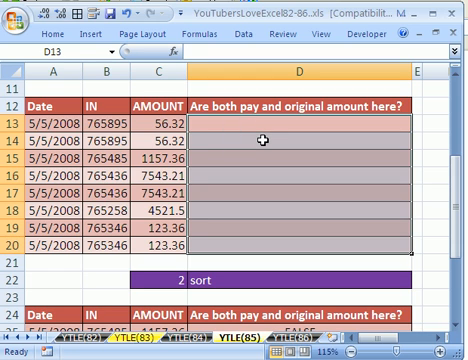
Step: Start the =OR( formula in D13 with the row's amount reference and a comma
text(=or)
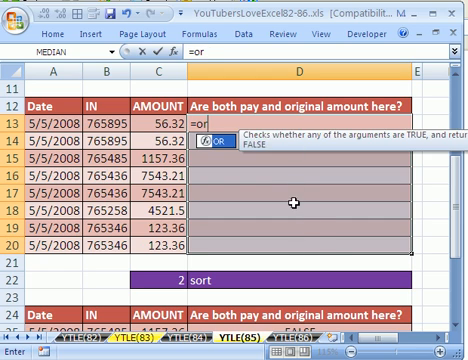
text(()
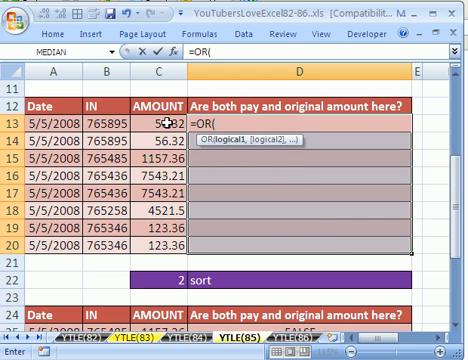
click(152, 130)
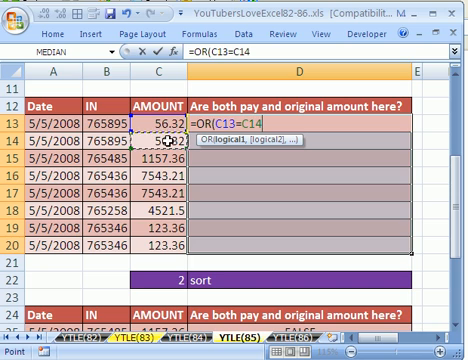
text(,C13=C12))
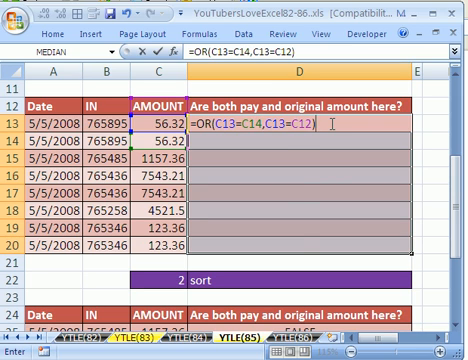
Step: Fill D13:D20 with the OR formula, then evaluate part of it and cancel the check
key(Enter)
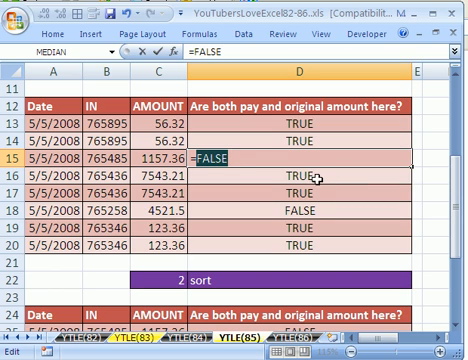
key(Enter)
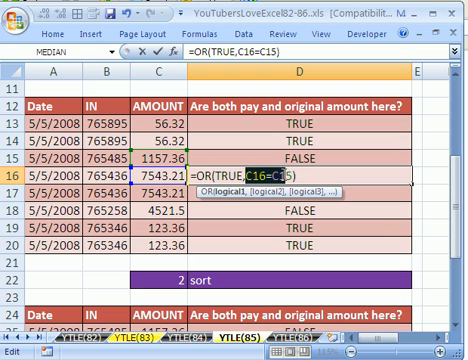
text(FALSE)
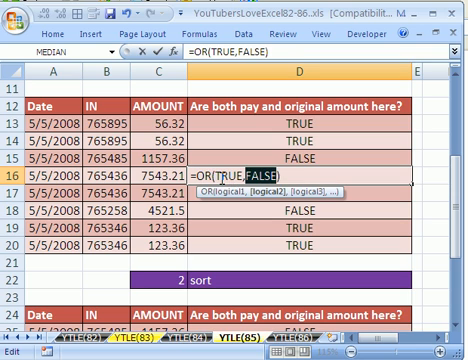
key(Enter)
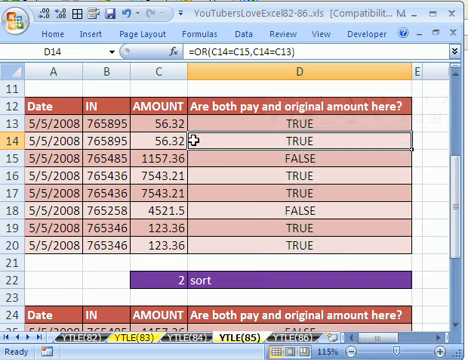
Step: Sort the records A to Z by column D so FALSE rows come first
right_click(177, 139)
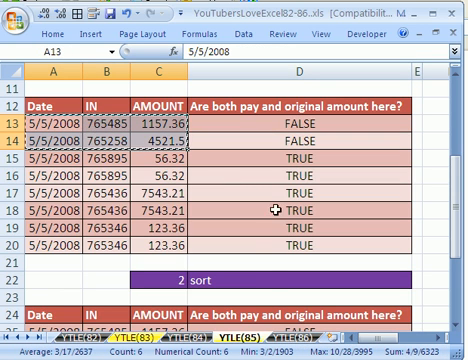
scroll(right, 3)
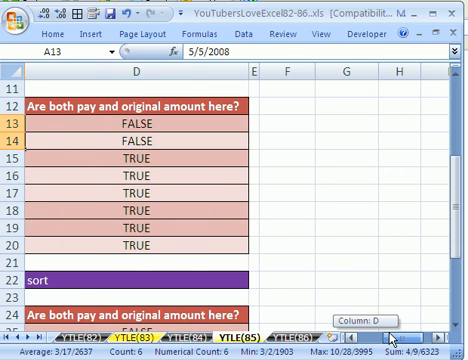